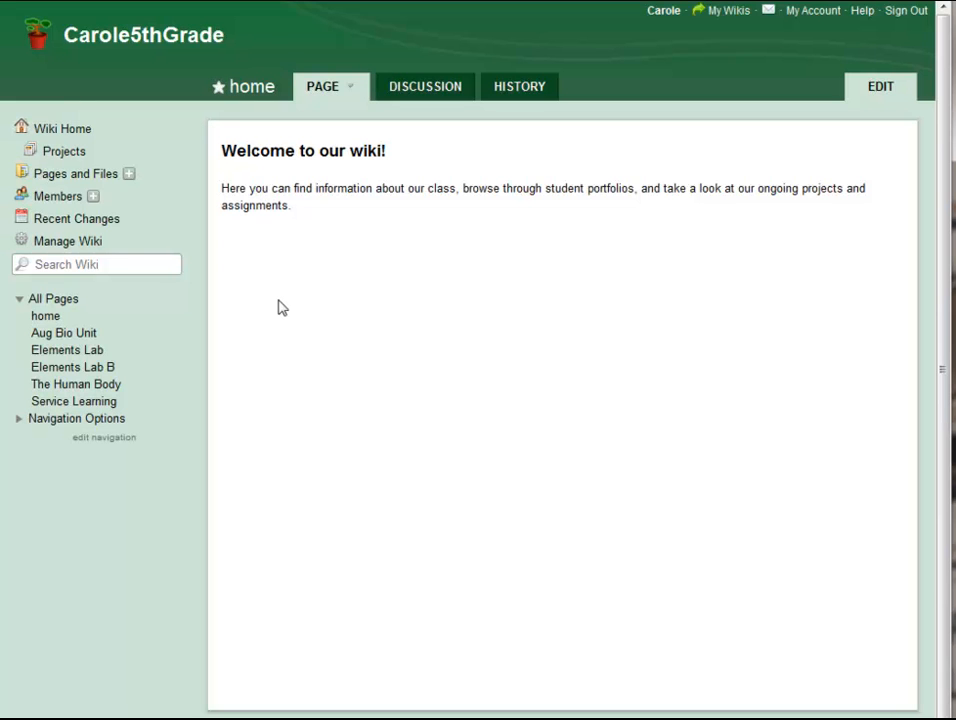
mouse_move(93, 196)
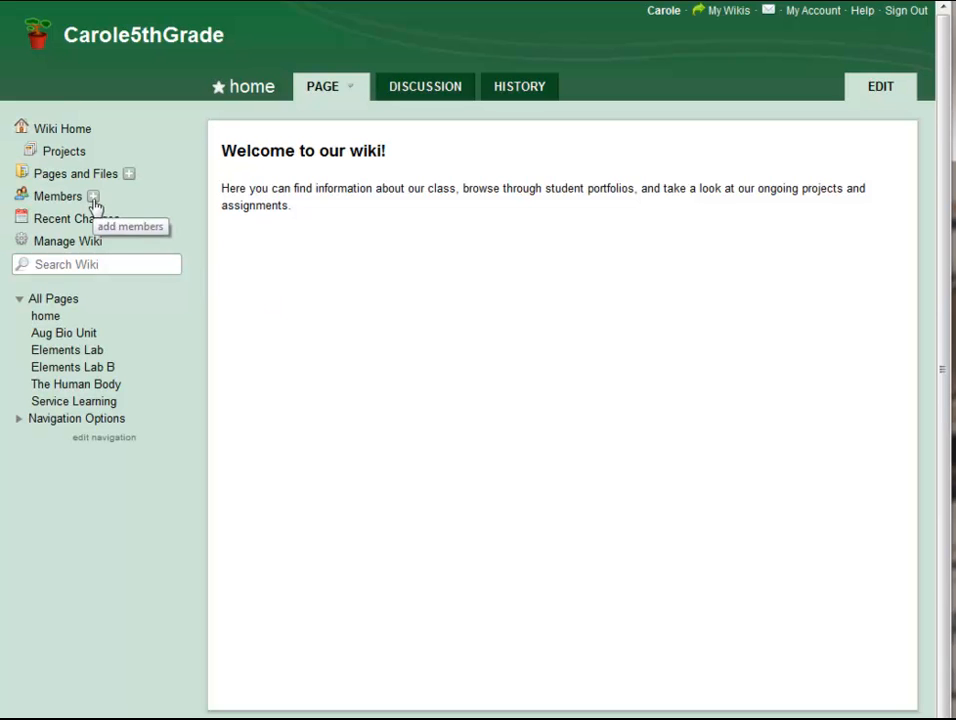
- Open the Invite People dialog from the + beside Members in the sidebar
left_click(130, 225)
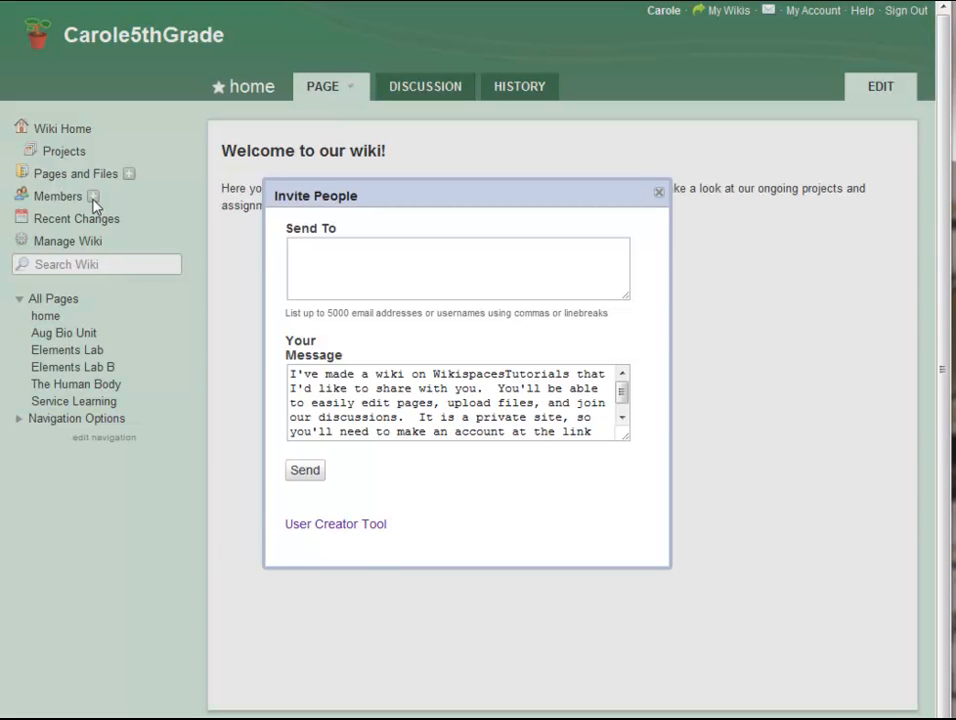
mouse_move(156, 315)
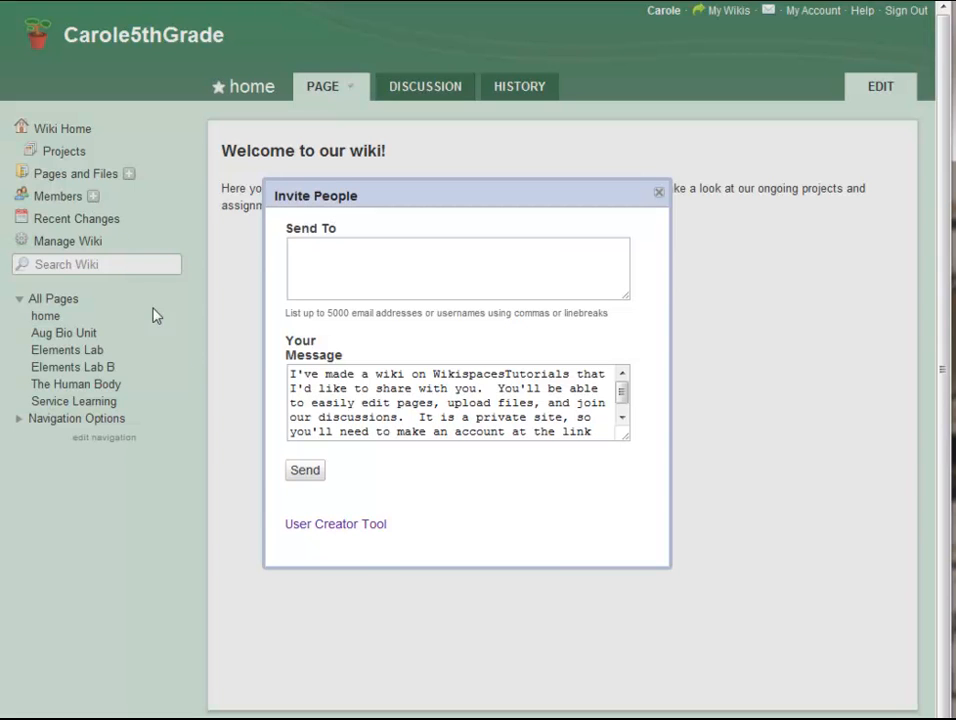
- Launch the User Creator Tool and choose to upload a spreadsheet file from the computer
left_click(335, 523)
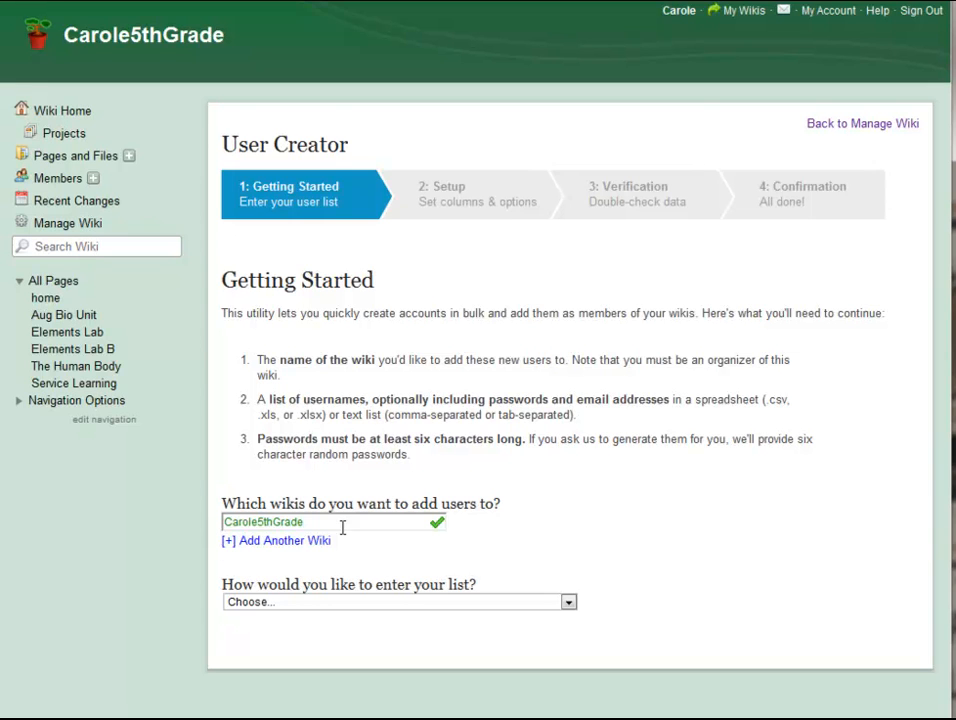
left_click(568, 601)
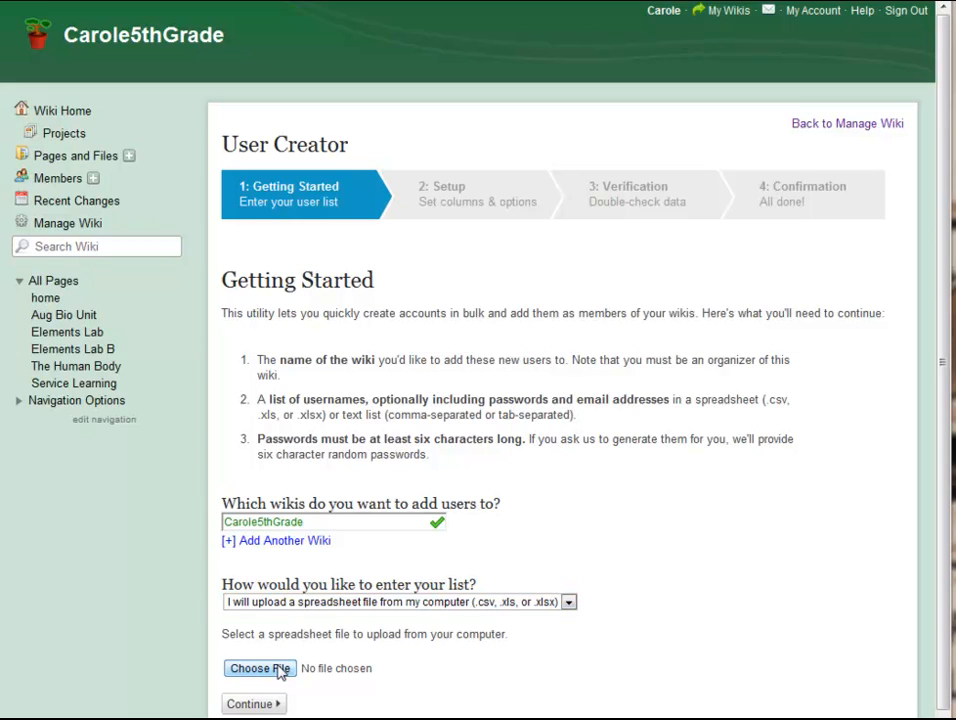
- Attach student accounts.xlsx as the user list to upload
left_click(259, 668)
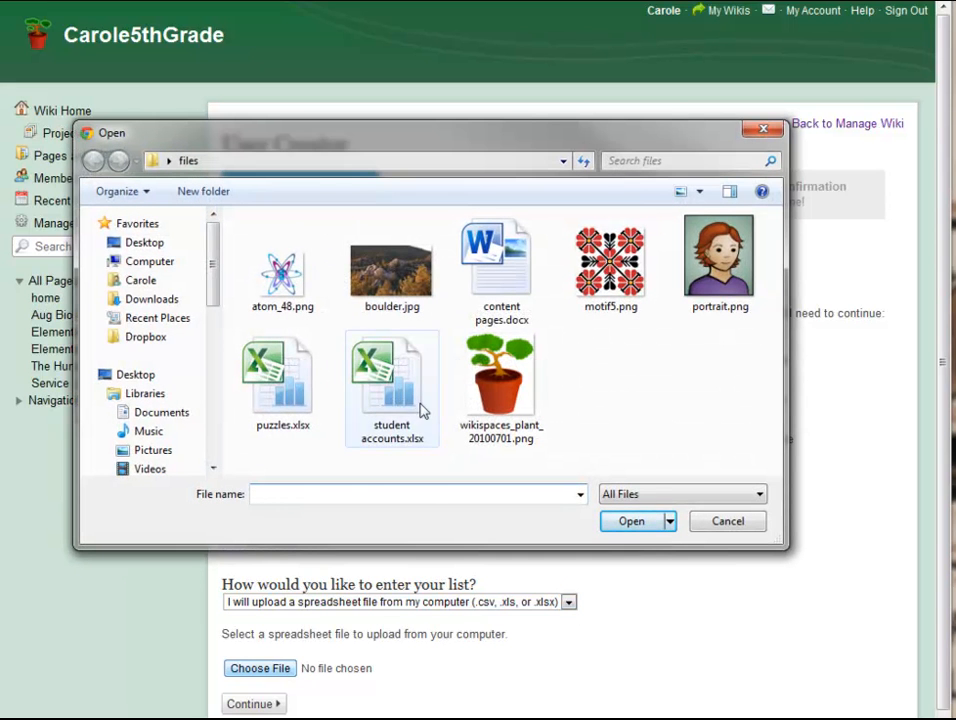
left_click(391, 383)
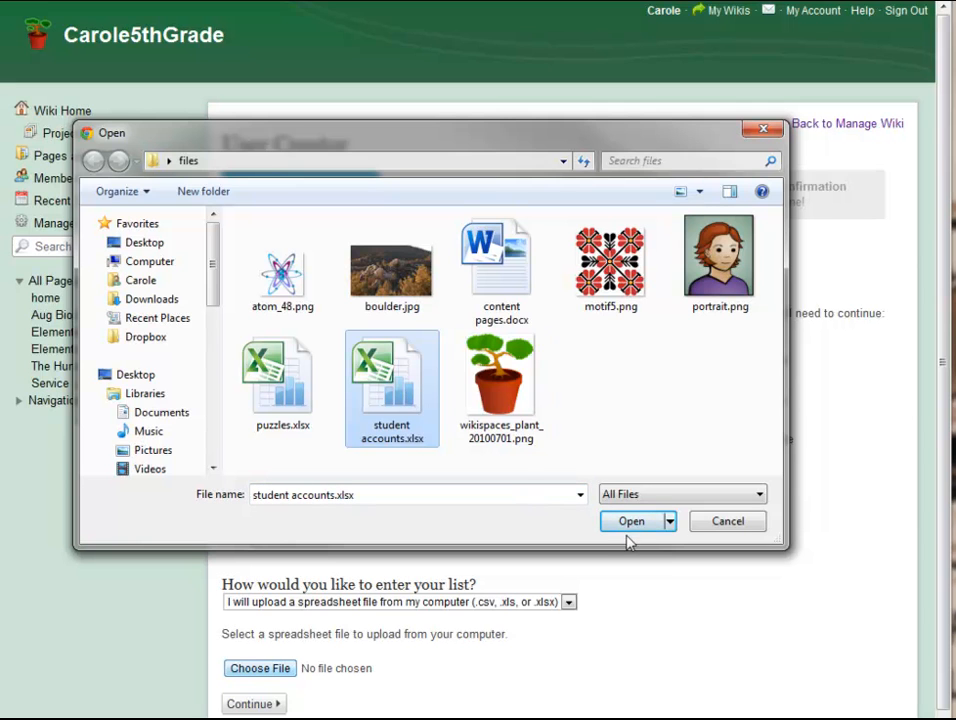
left_click(631, 521)
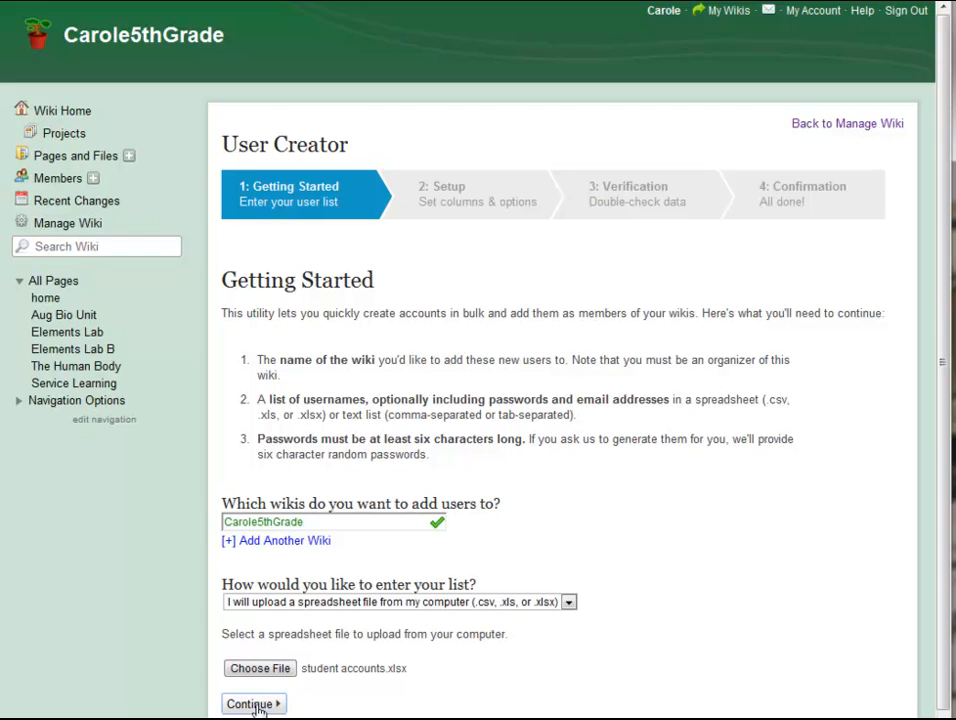
- Map usernames to Column 1 and passwords to Column 2, with no email addresses
left_click(249, 703)
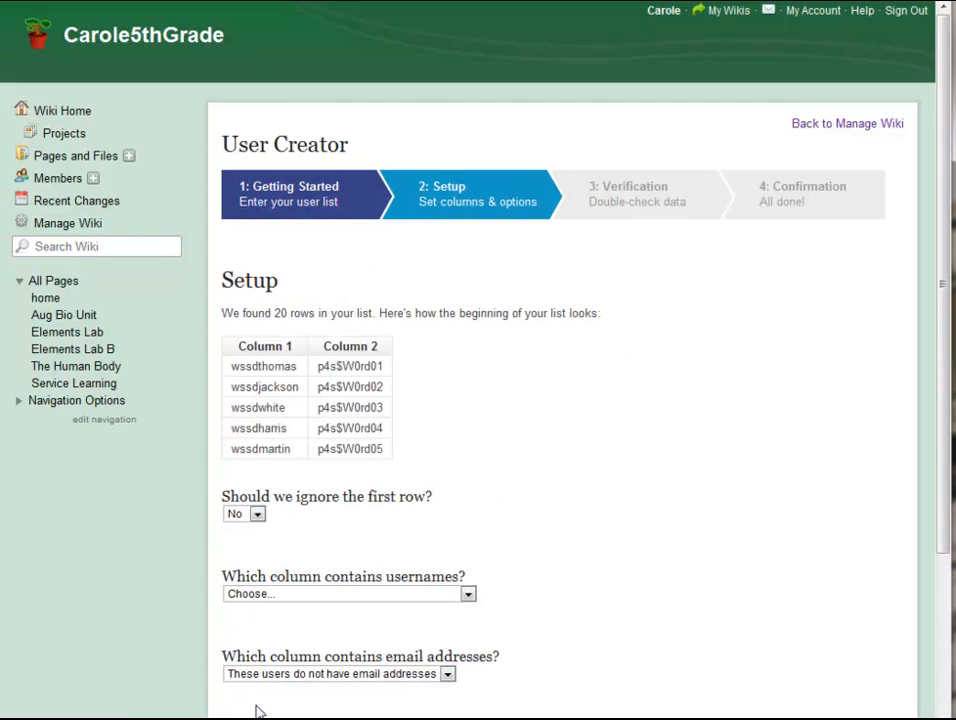
mouse_move(584, 565)
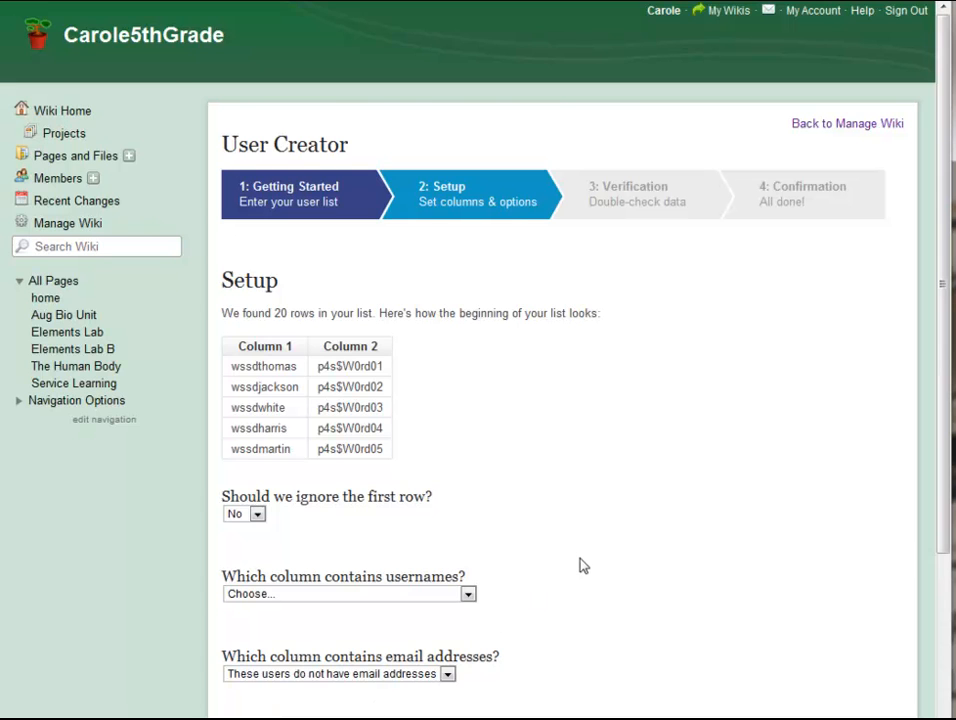
scroll("down", 3)
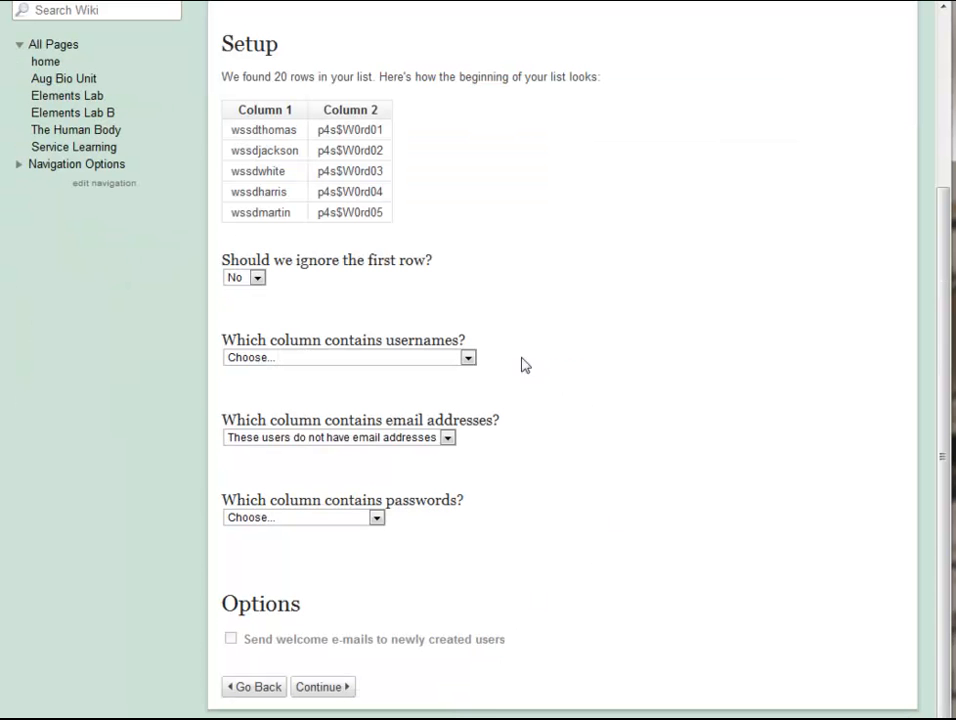
left_click(467, 357)
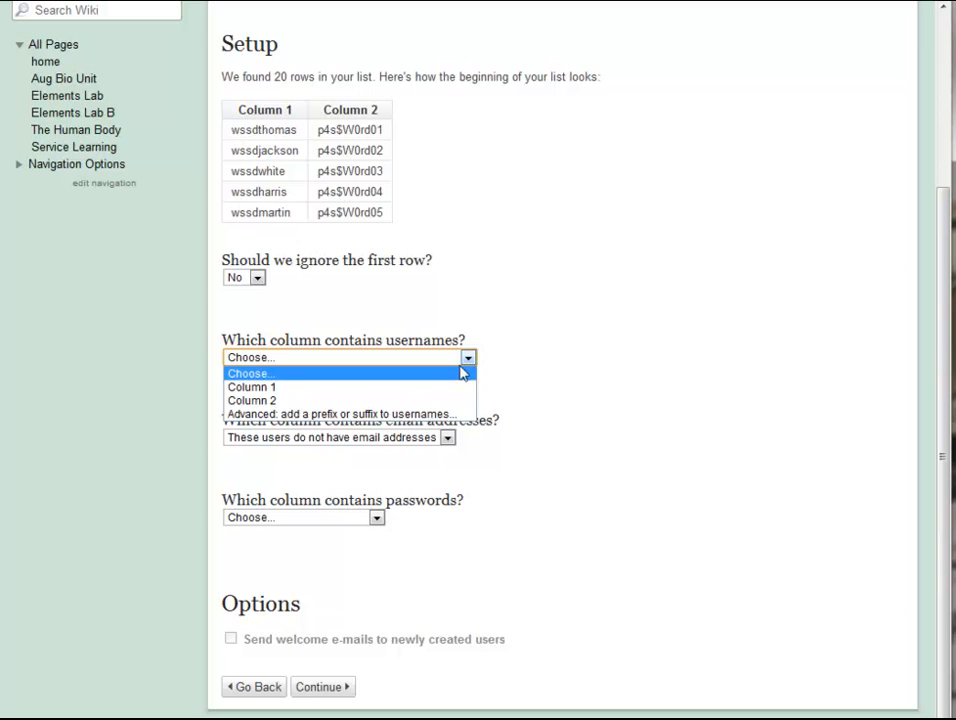
left_click(251, 387)
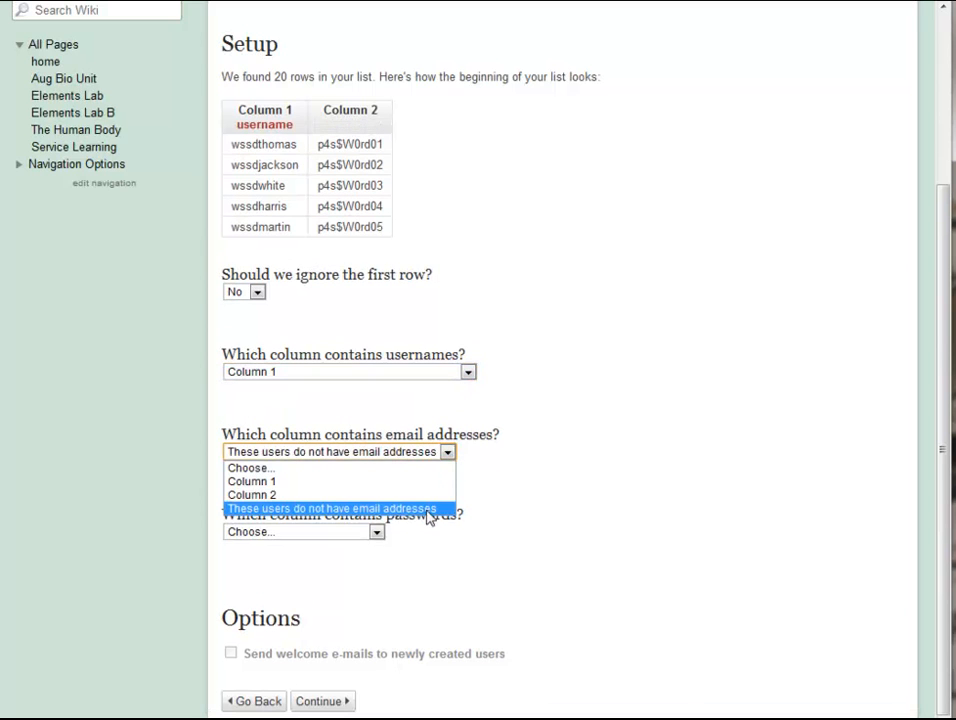
left_click(333, 508)
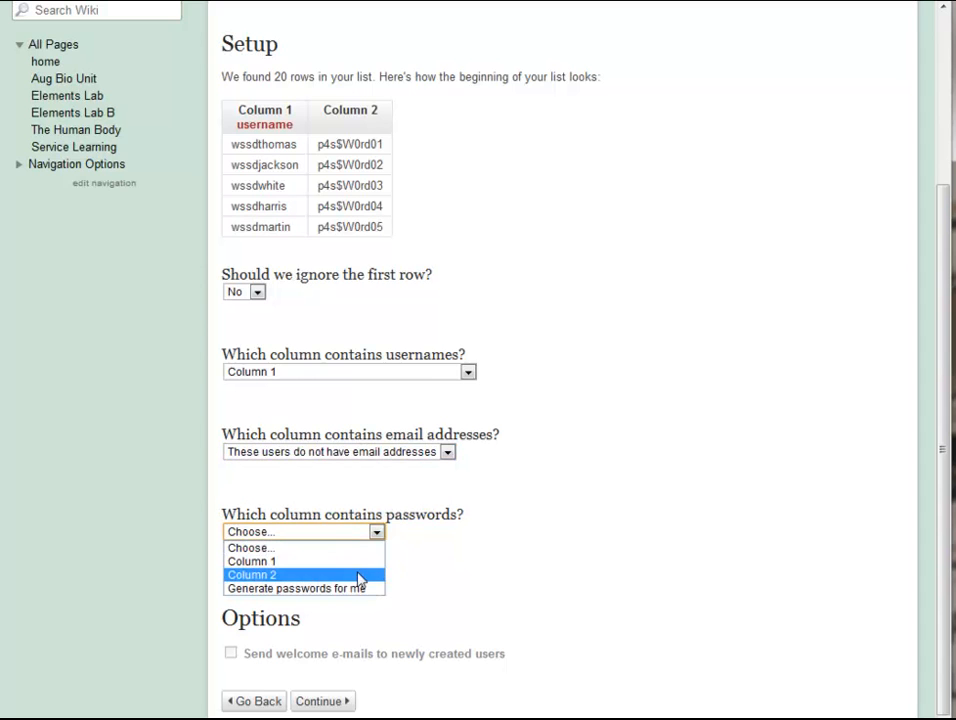
left_click(251, 574)
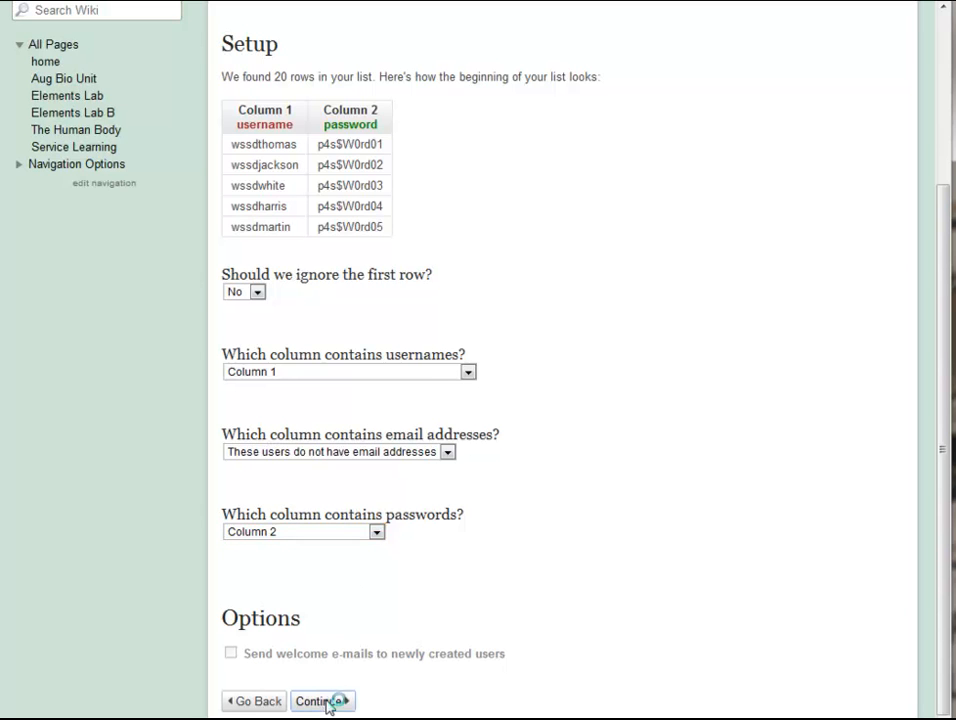
left_click(316, 700)
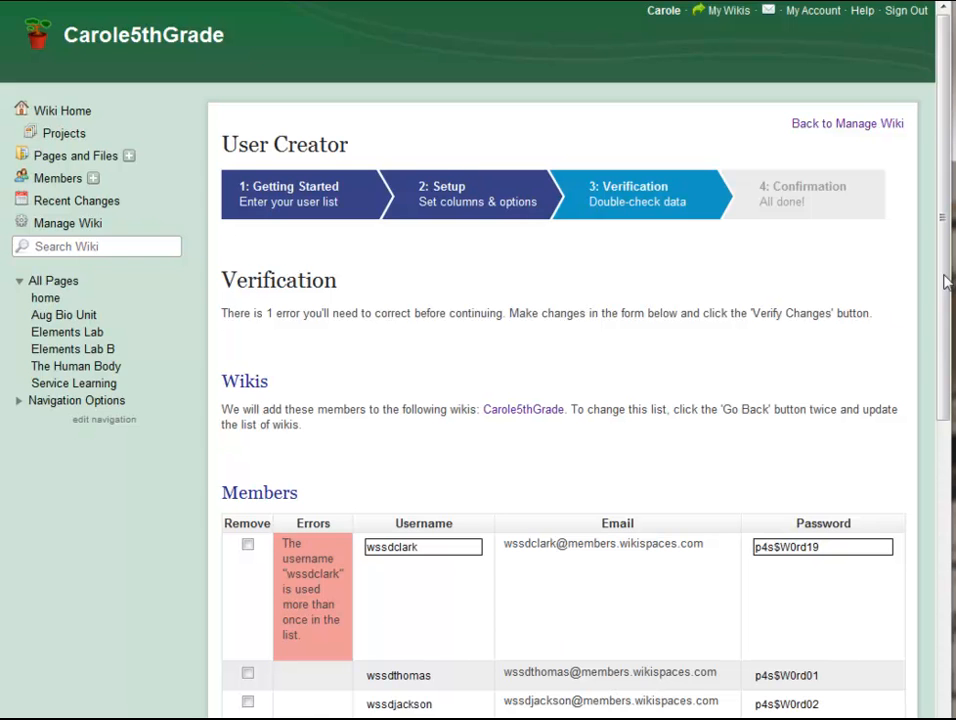
scroll("down", 3)
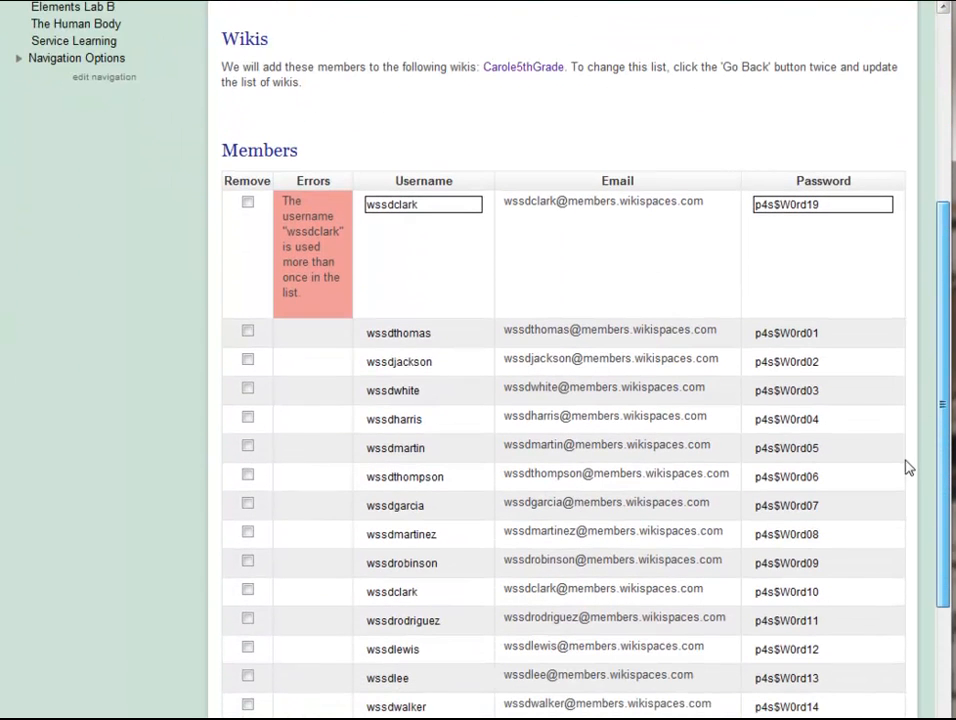
left_click(423, 204)
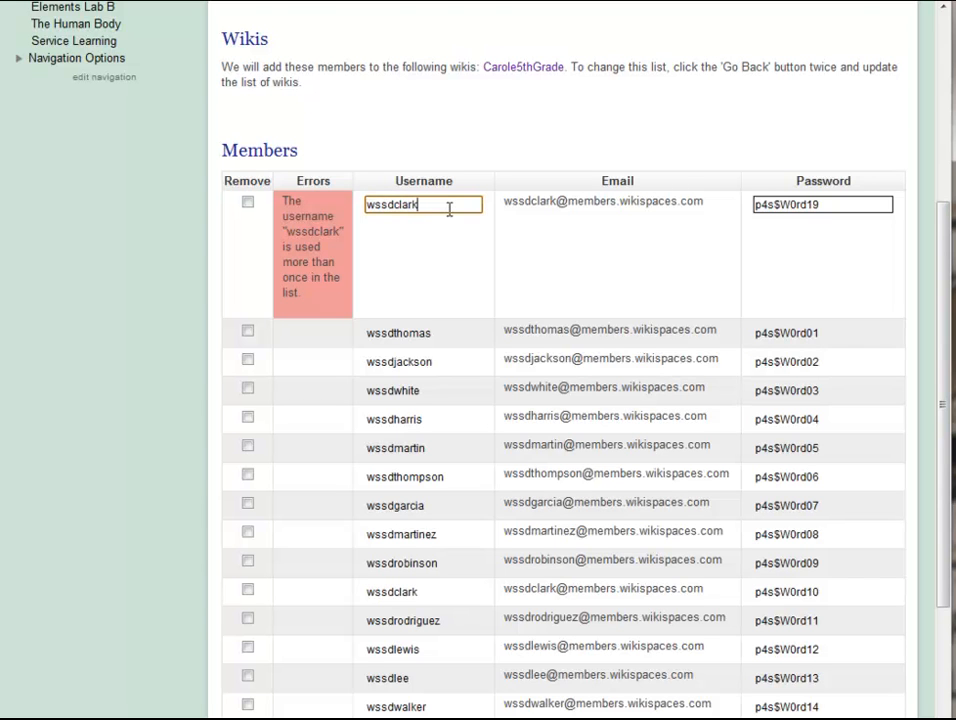
type("e")
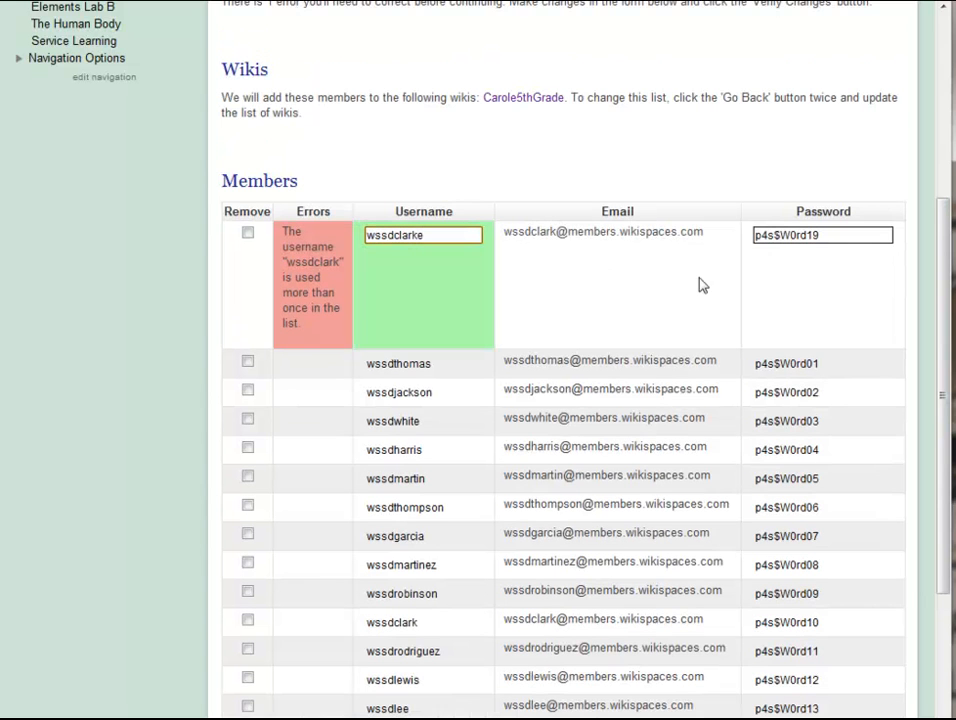
scroll("down", 3)
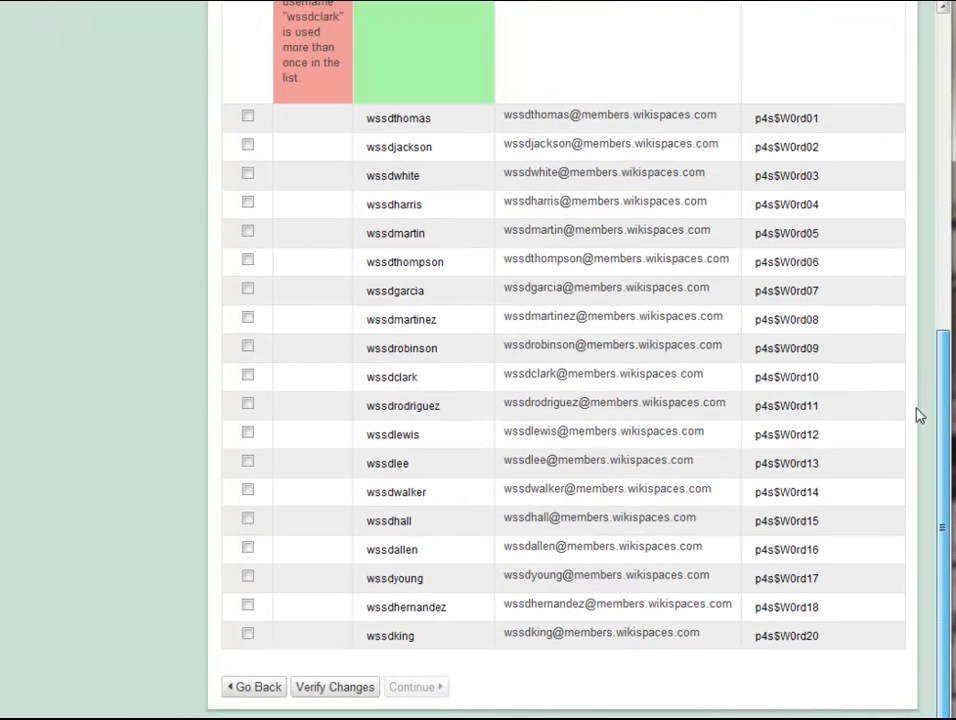
left_click(334, 687)
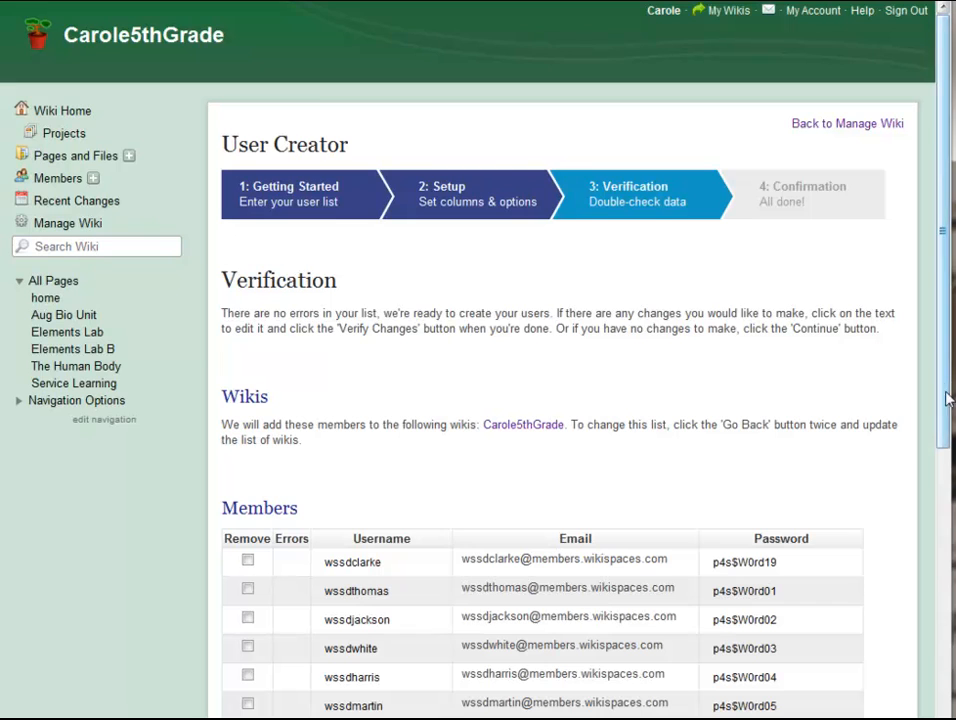
- Continue from Verification to create all 20 users and reach the Confirmation page
scroll("down", 3)
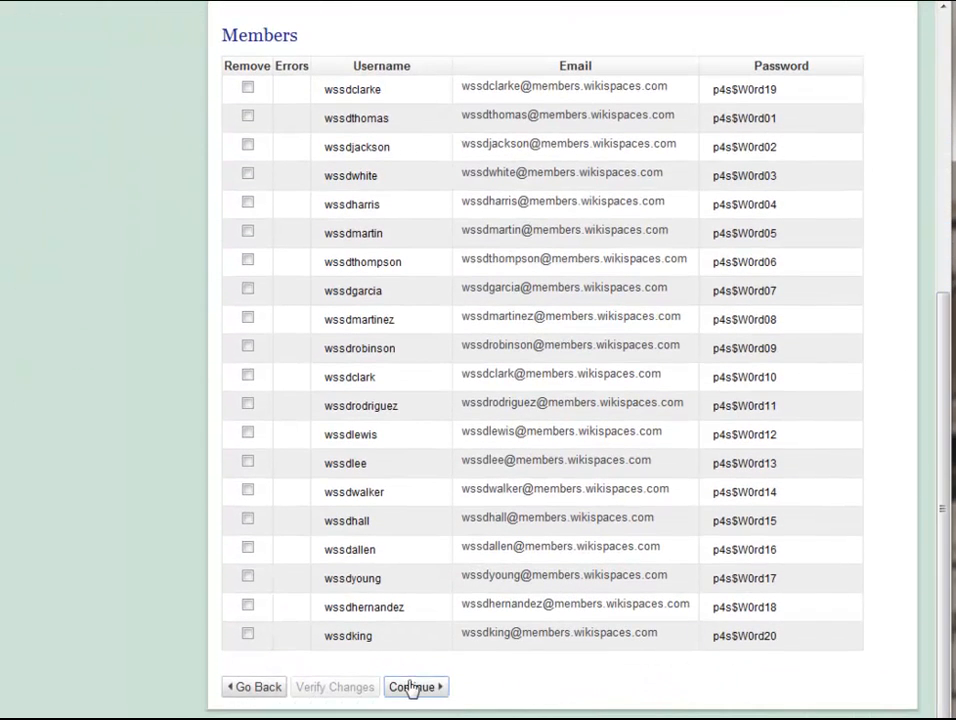
left_click(412, 687)
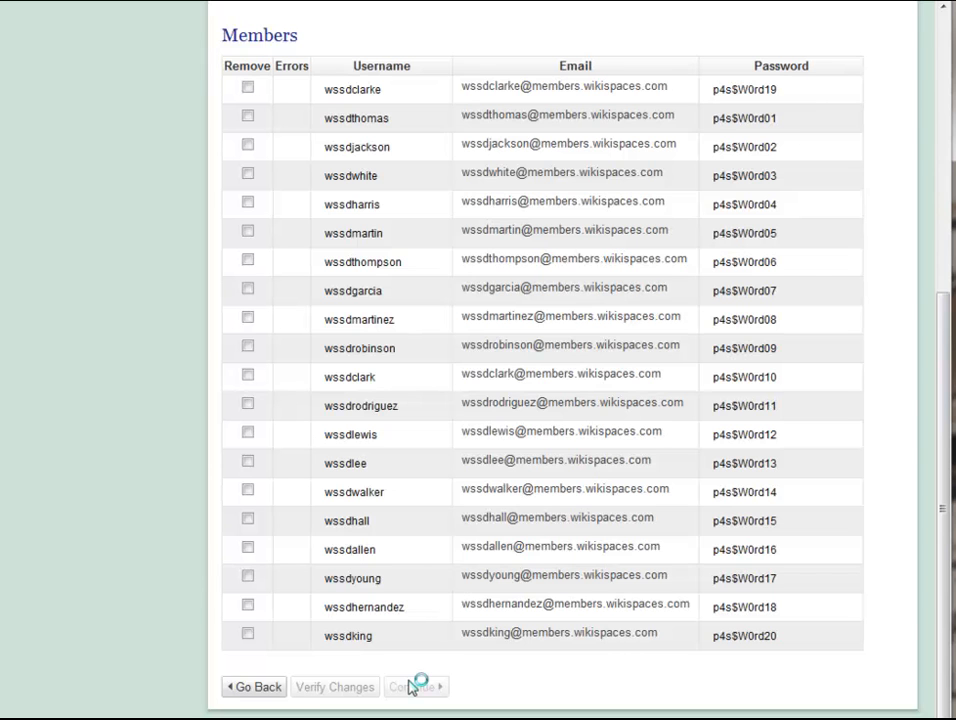
left_click(413, 687)
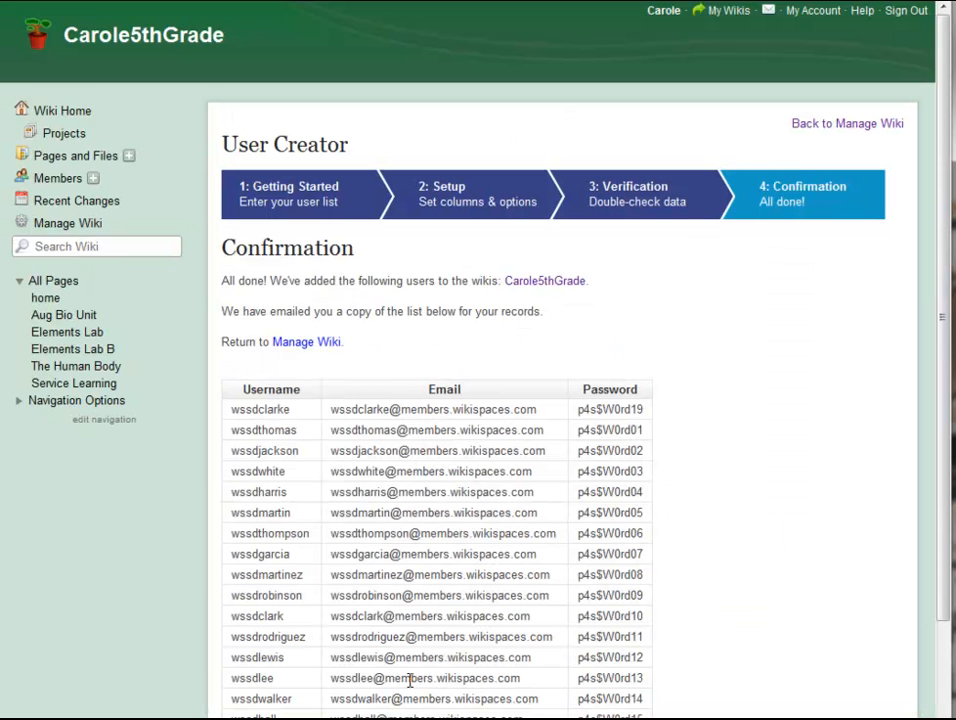